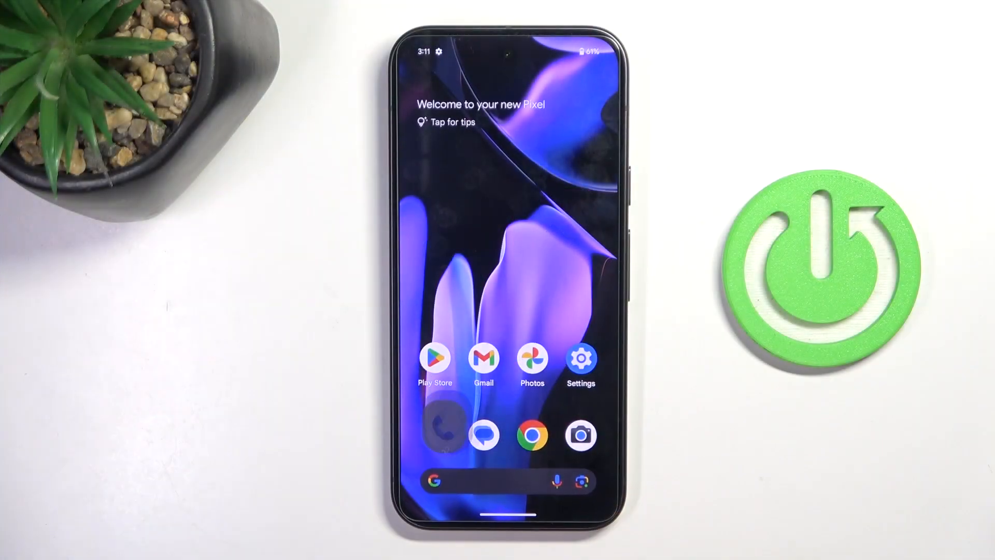
Step: Dial *#06# to show the Device information sheet with IMEI, EID and serial number
{"action": "left_click", "coordinate": [442, 436]}
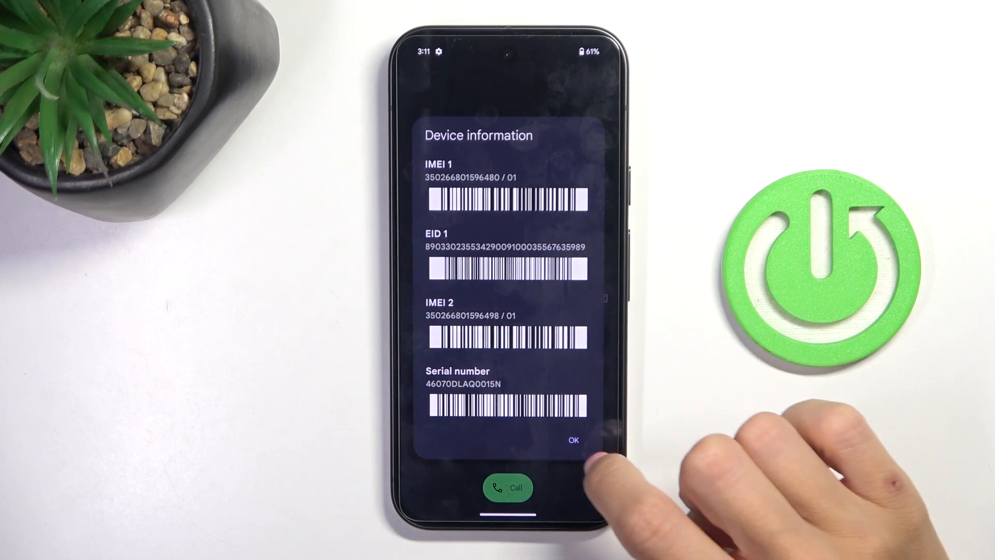
Step: Dismiss the Device information sheet and enter *#*#426#* in the dial field
{"action": "left_click", "coordinate": [572, 439]}
{"action": "type", "text": "*#"}
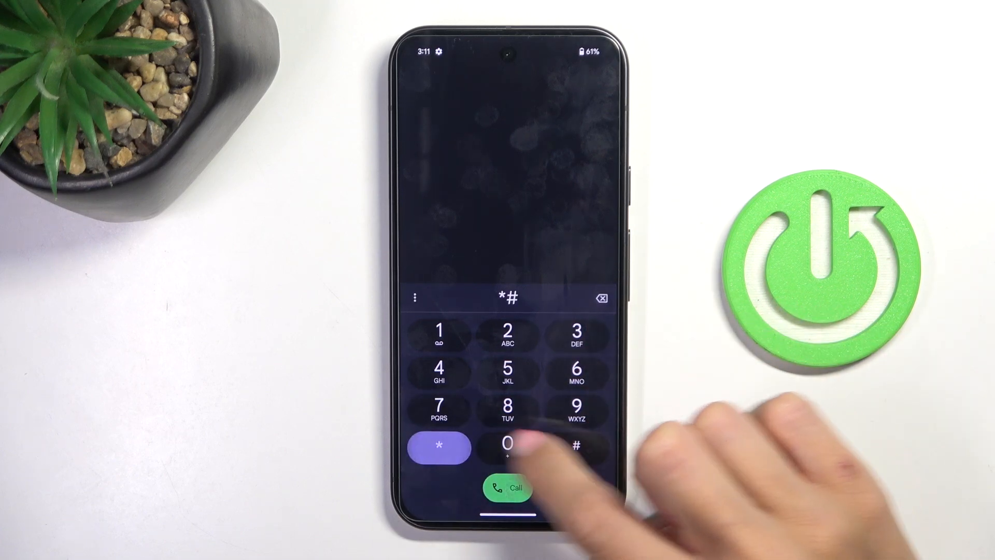
{"action": "left_click", "coordinate": [437, 446]}
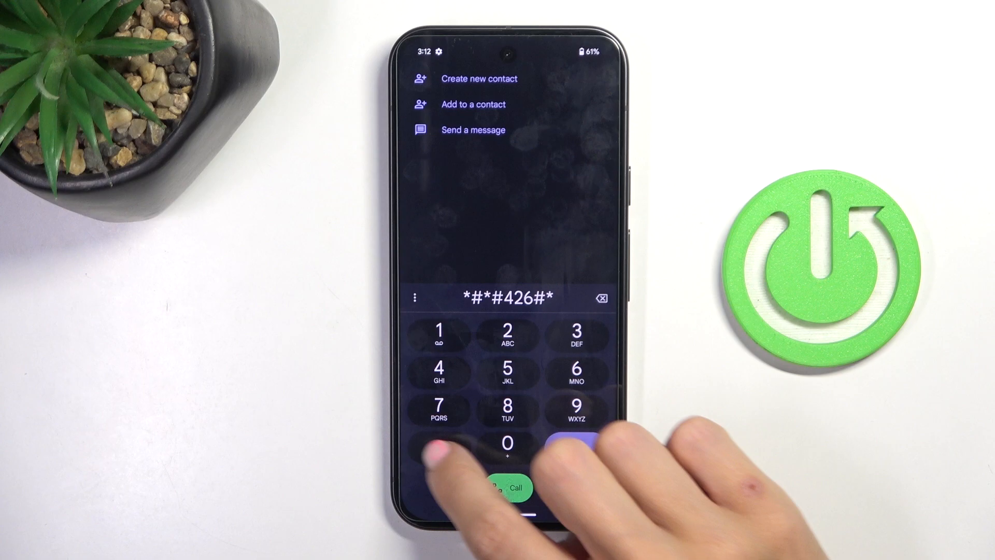
Step: Complete the FCM diagnostics code, view the result, and return to an empty dial pad
{"action": "left_click", "coordinate": [515, 488]}
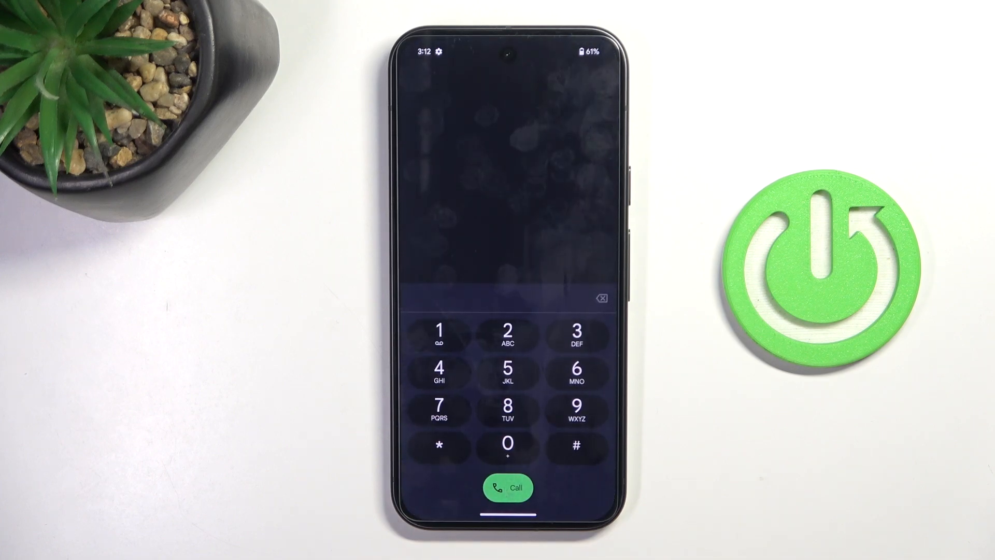
Step: Dial *#*#225#* to bring up the Calendar info screen reporting No calendars
{"action": "left_click", "coordinate": [439, 444]}
{"action": "type", "text": "*#*#225"}
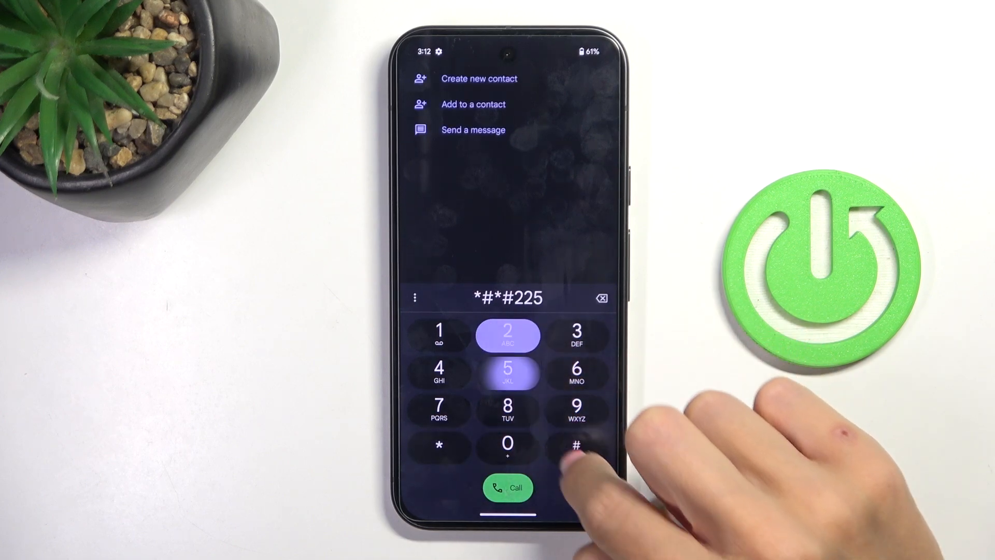
{"action": "left_click", "coordinate": [506, 487]}
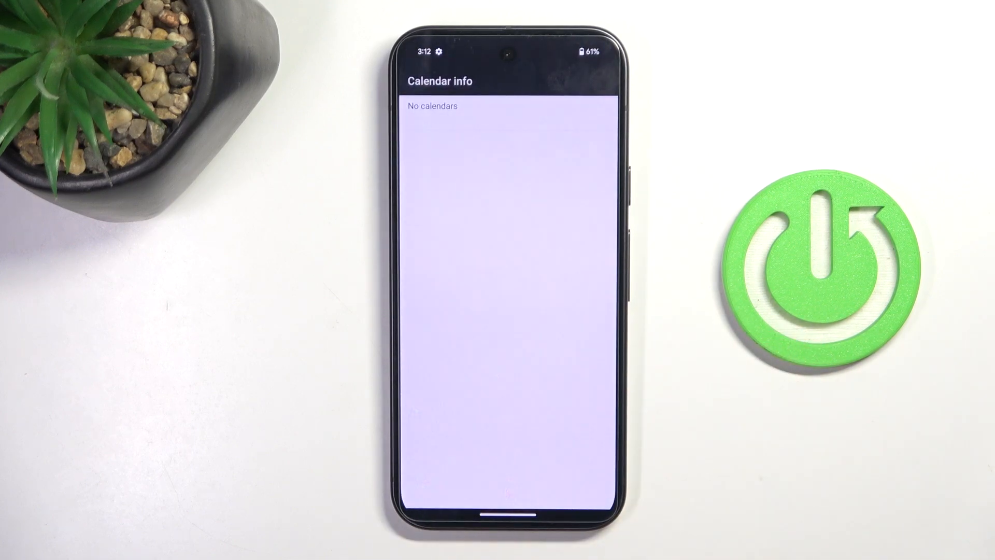